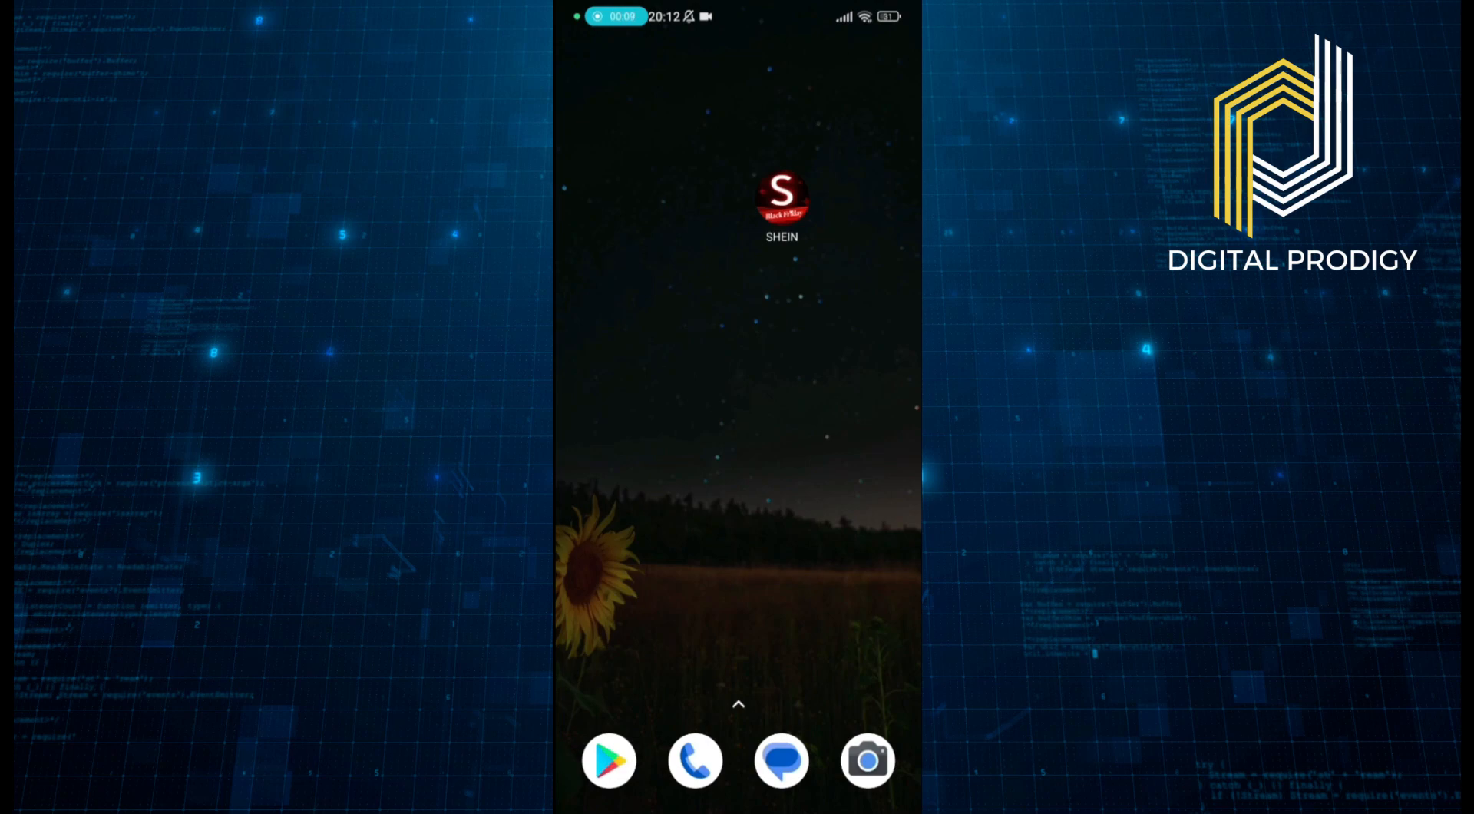
Launch SHEIN and show the shopping cart with its three items
left_click(781, 198)
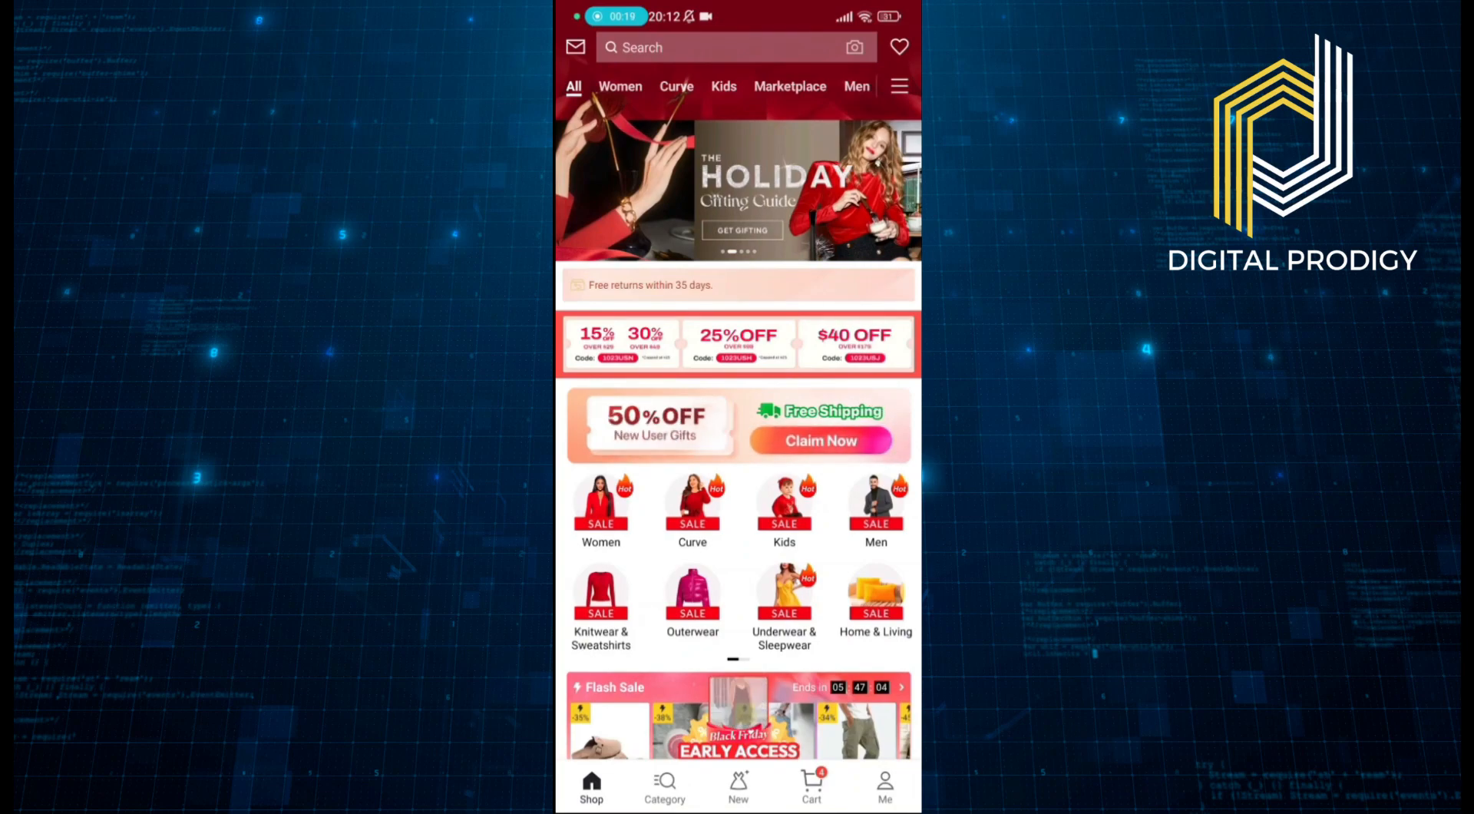
left_click(810, 785)
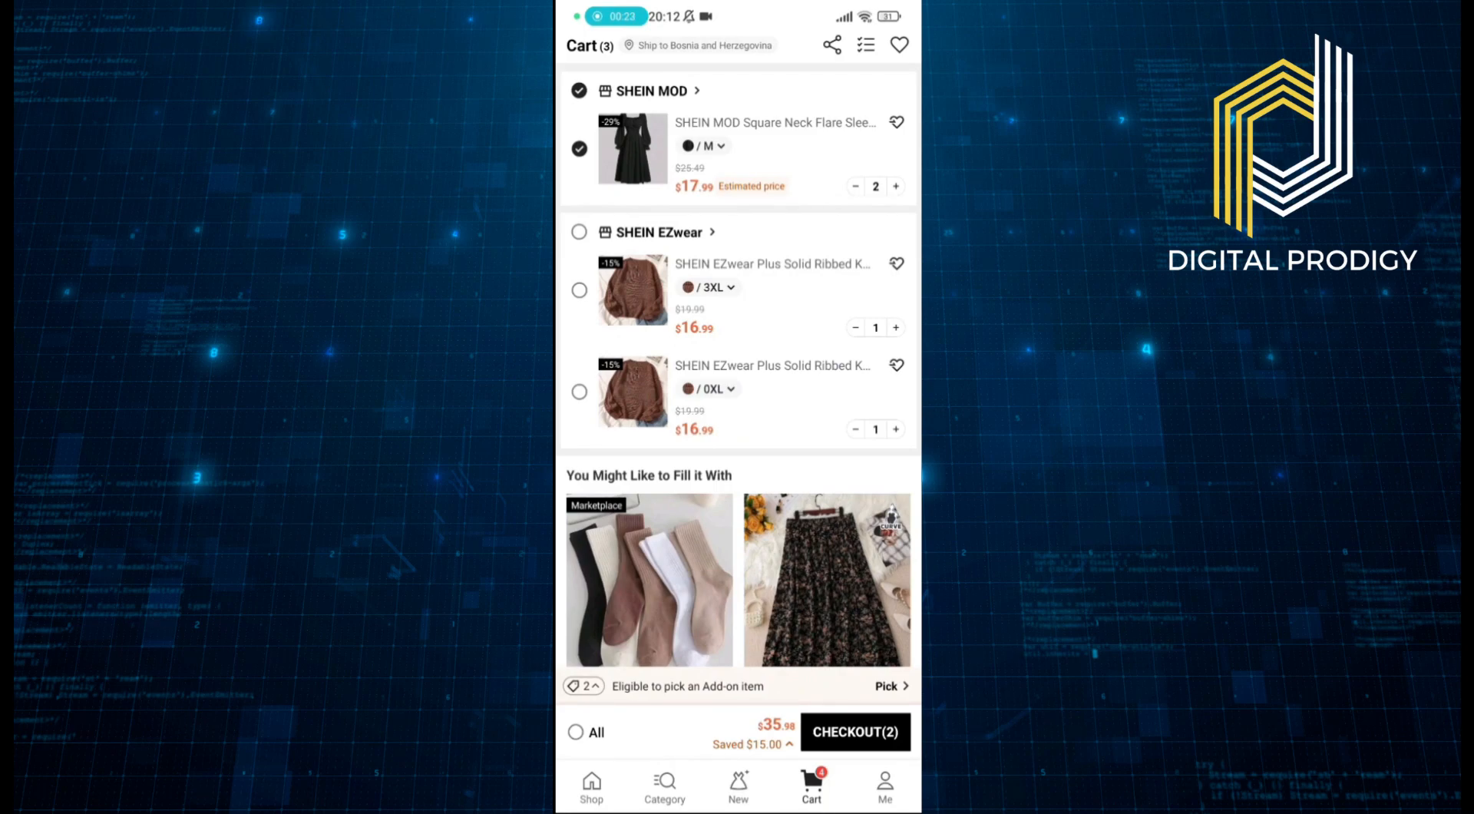
Check out the selected dress to reach Order Confirmation with free standard shipping
left_click(853, 730)
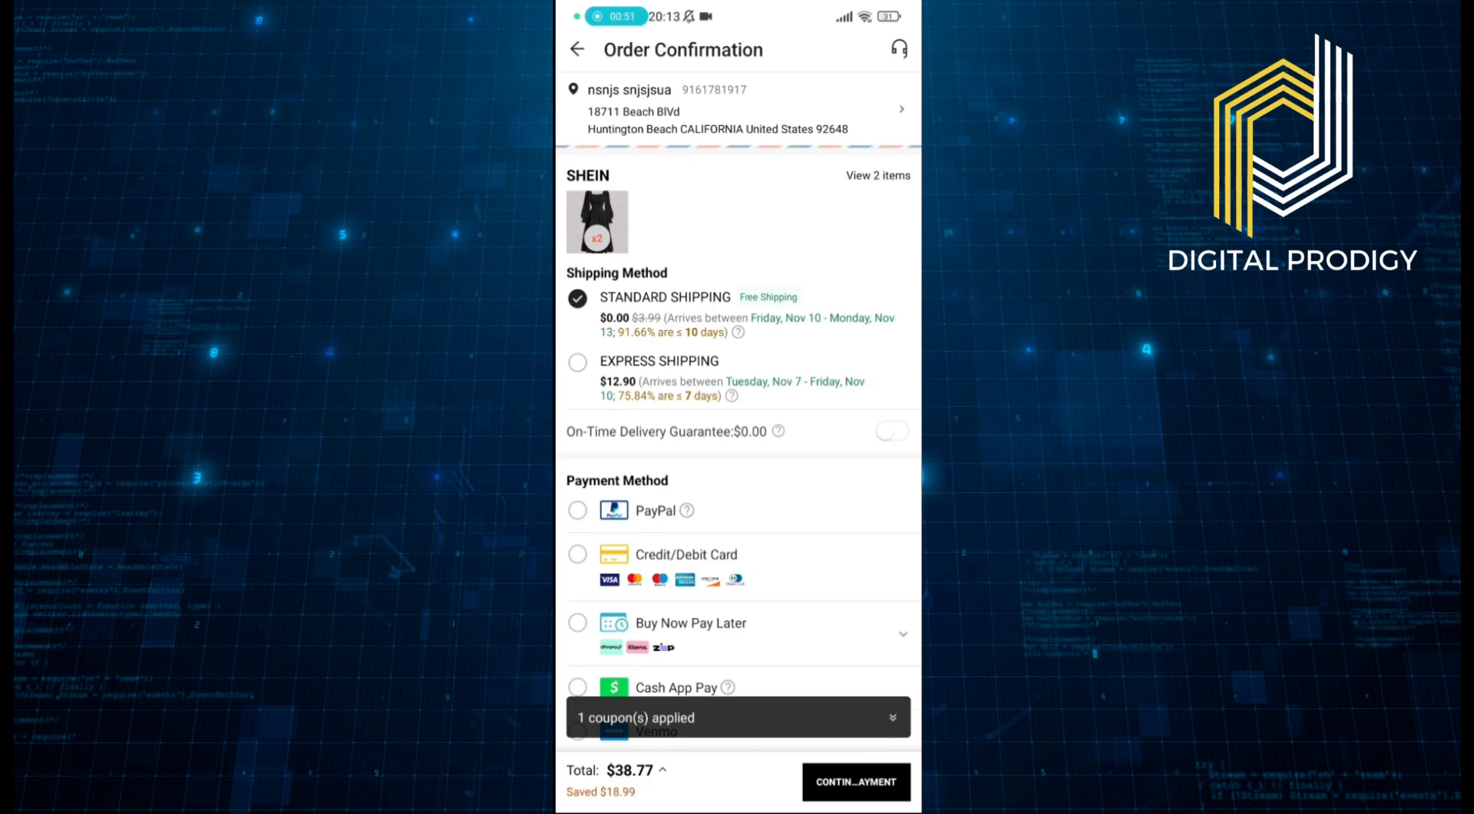
Toggle shipping express, standard, express again, leaving the total at $51.67 with $15.00 saved
left_click(577, 361)
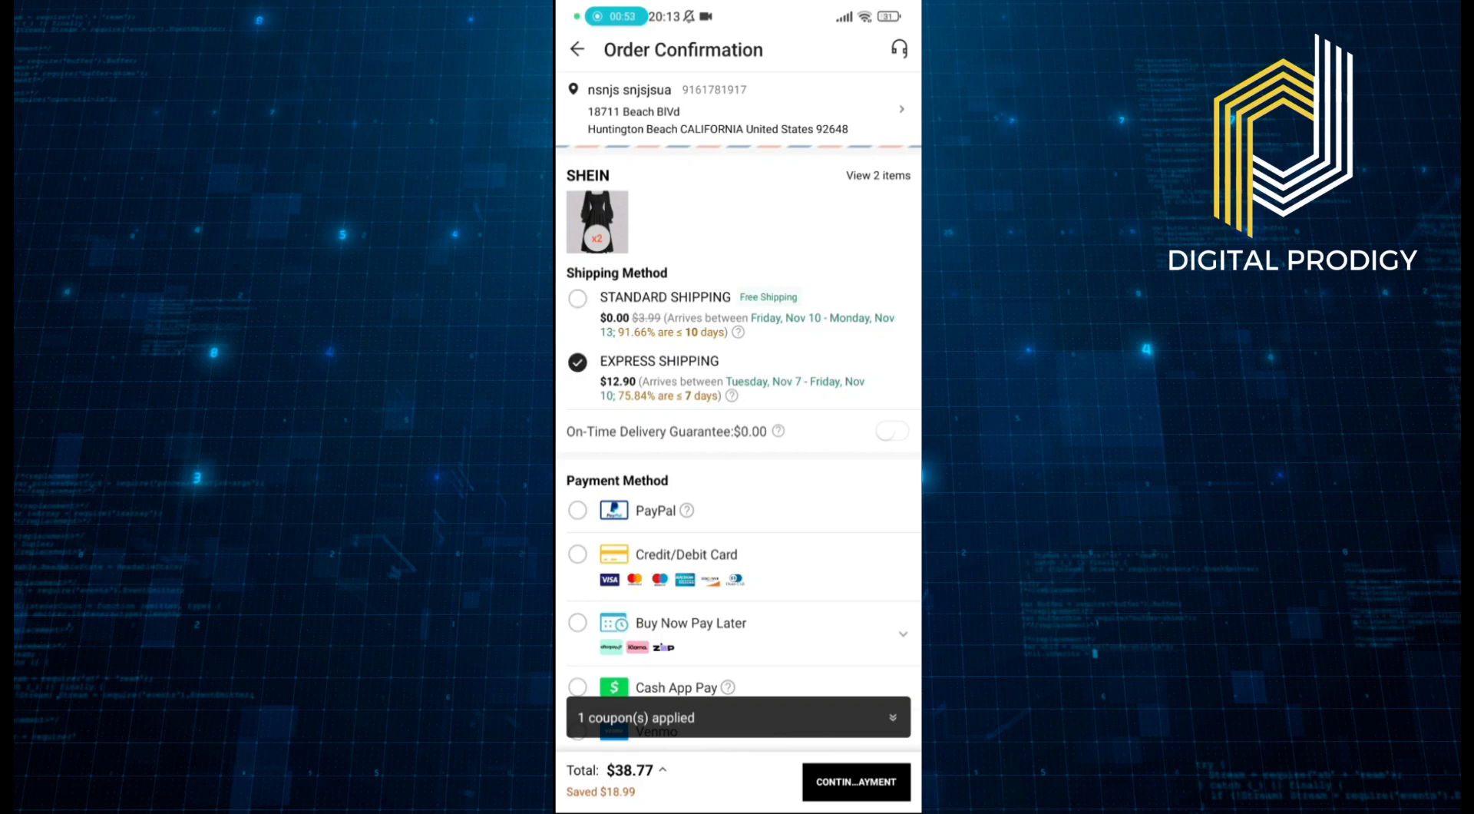
left_click(576, 297)
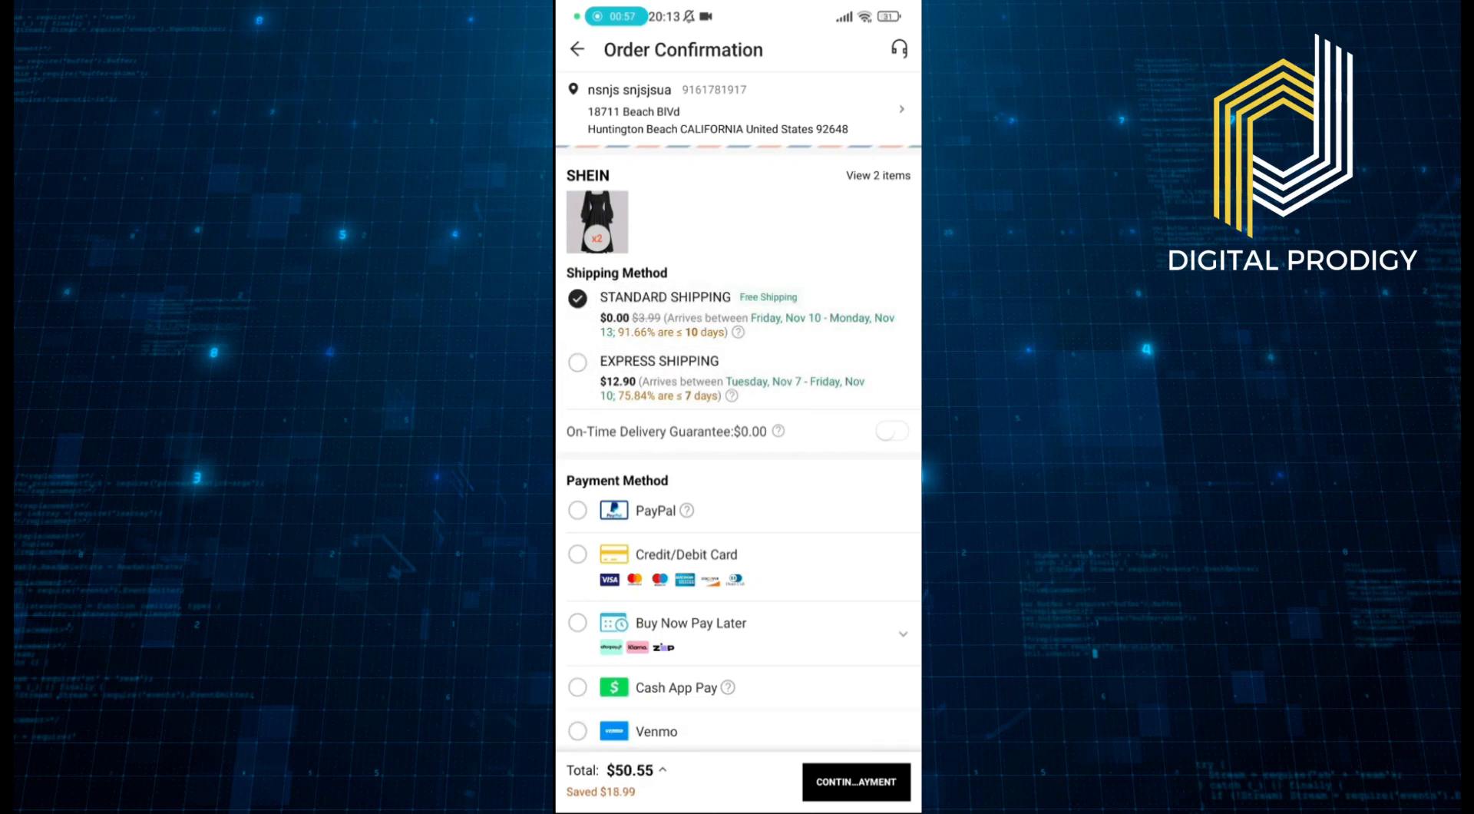
left_click(577, 366)
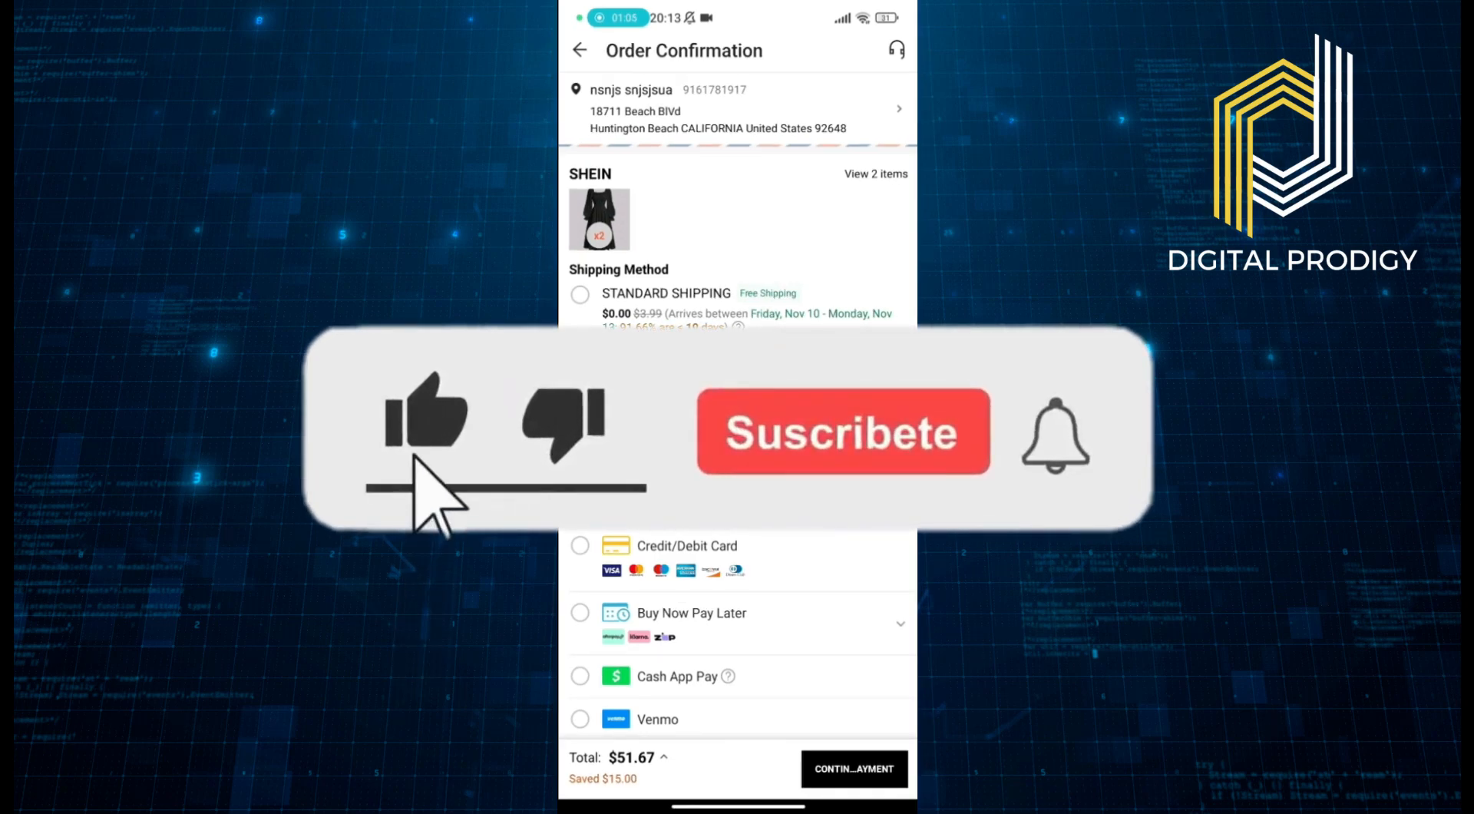
left_click(842, 433)
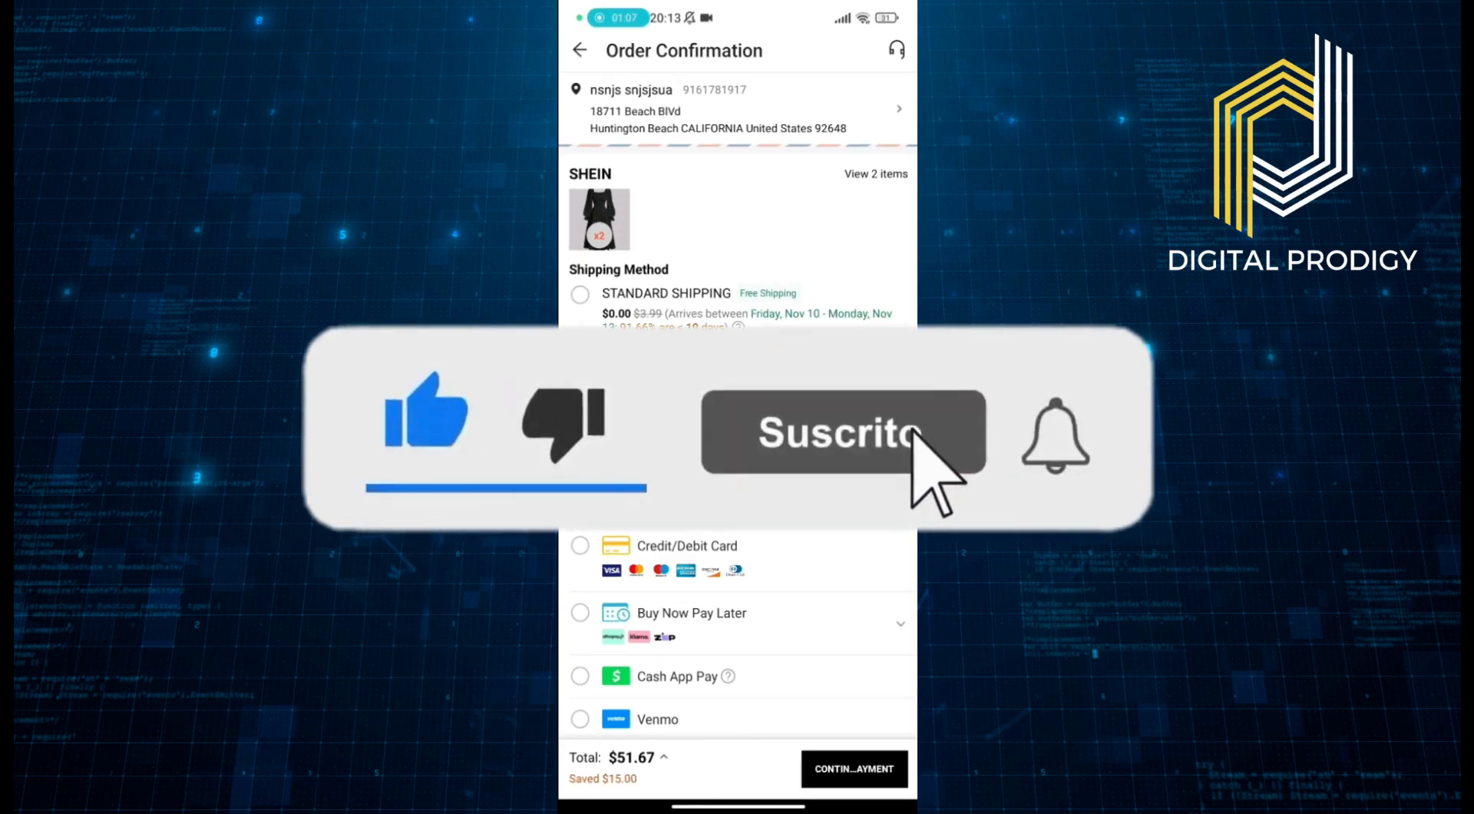